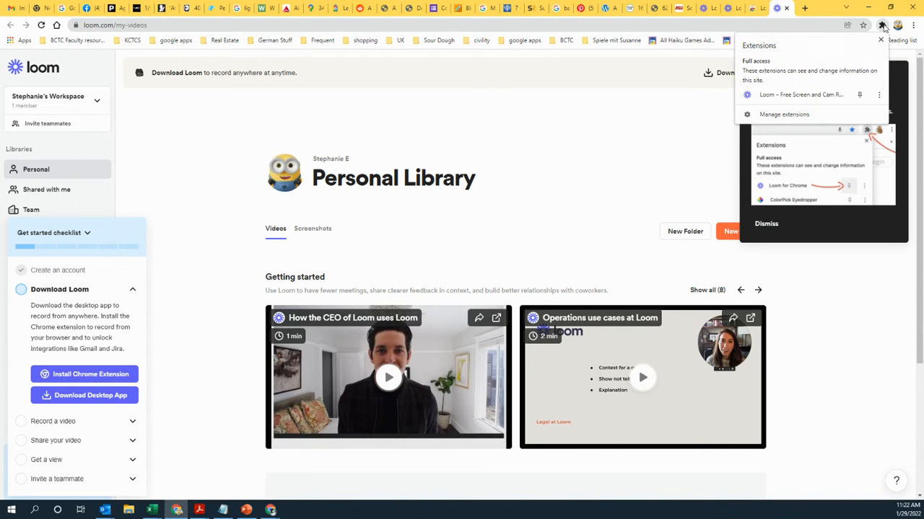
mouse_move(800, 94)
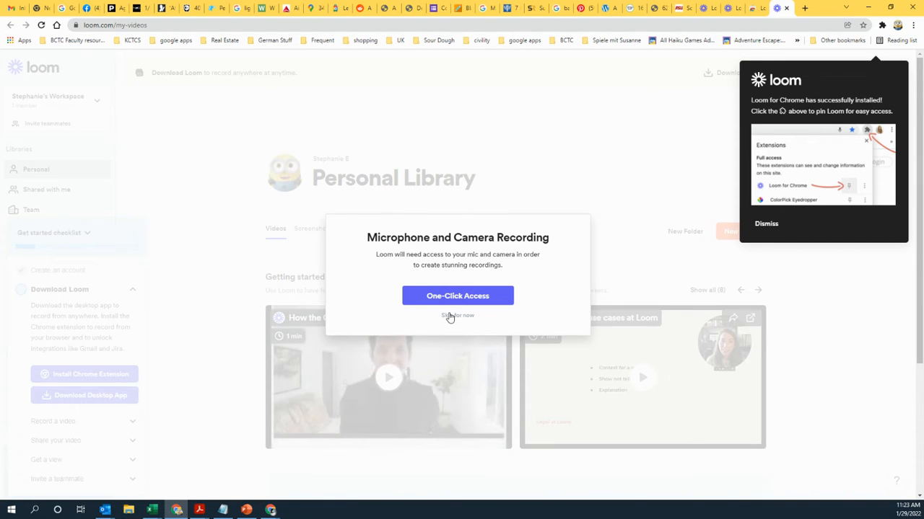
Choose One-Click Access for Loom, then block the extension's microphone request
left_click(457, 296)
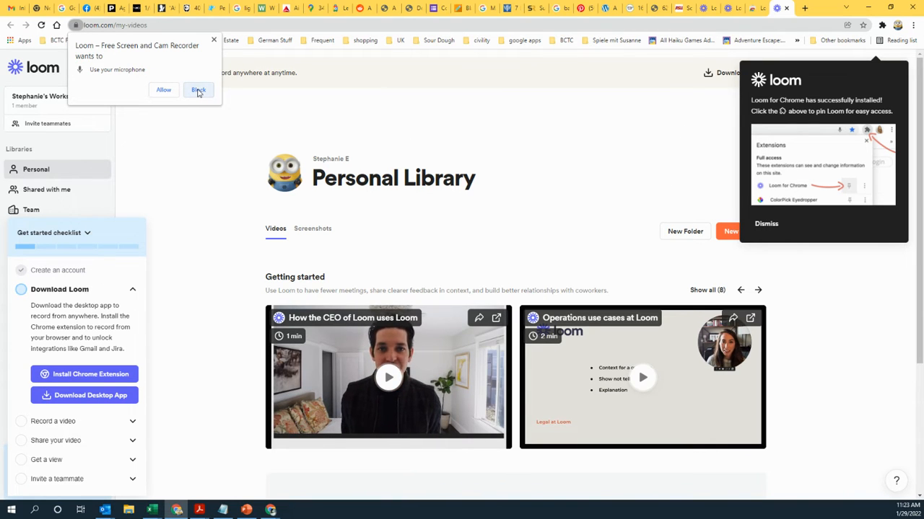
left_click(199, 90)
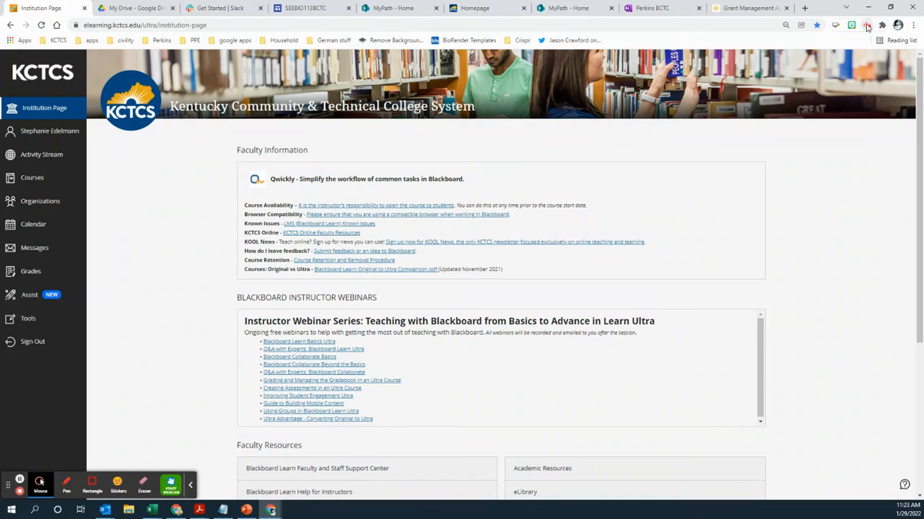
Bring up the controls of the ongoing desktop recording over the KCTCS Institution Page
left_click(867, 25)
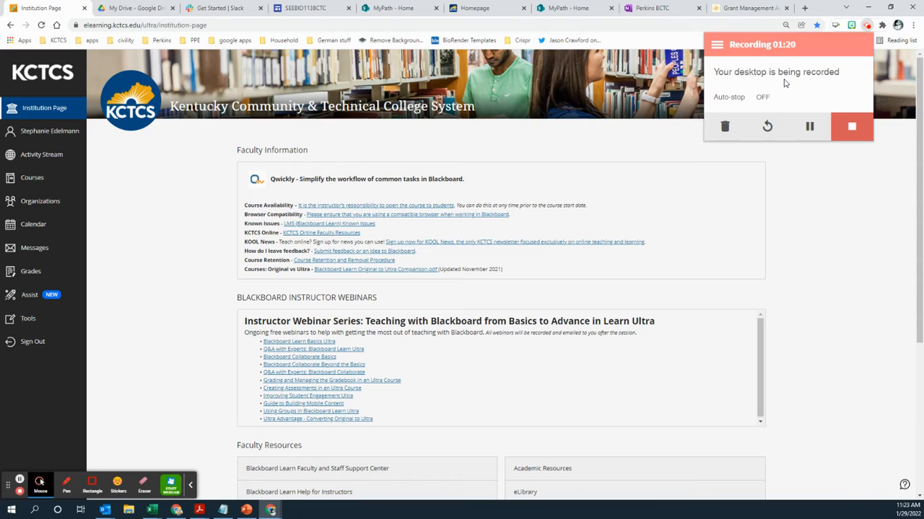
mouse_move(836, 55)
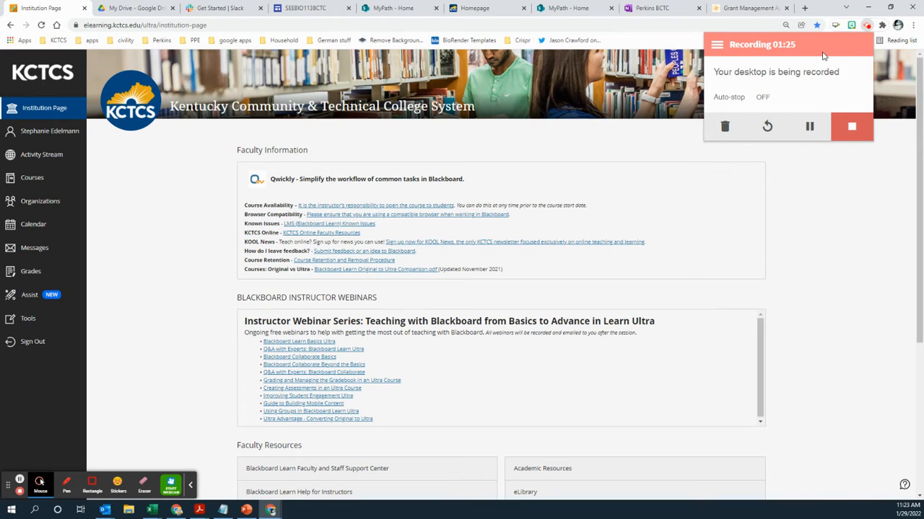
mouse_move(816, 58)
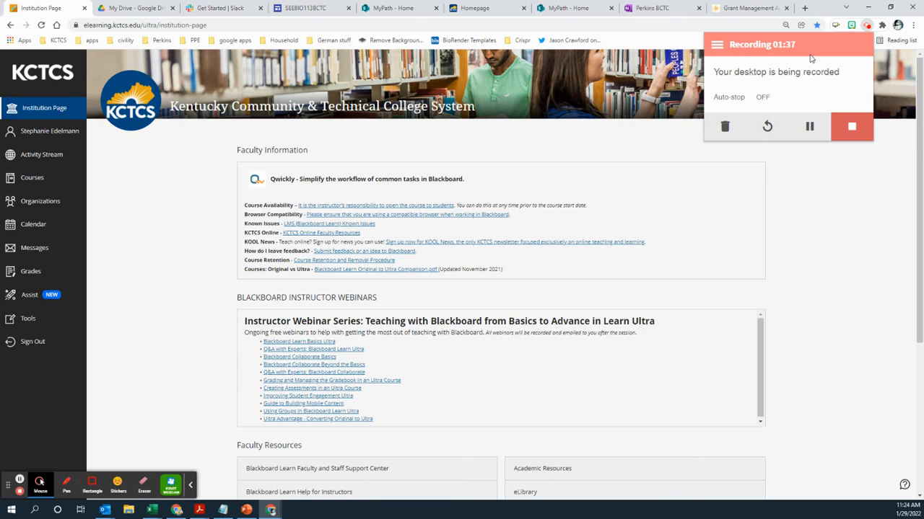
mouse_move(865, 42)
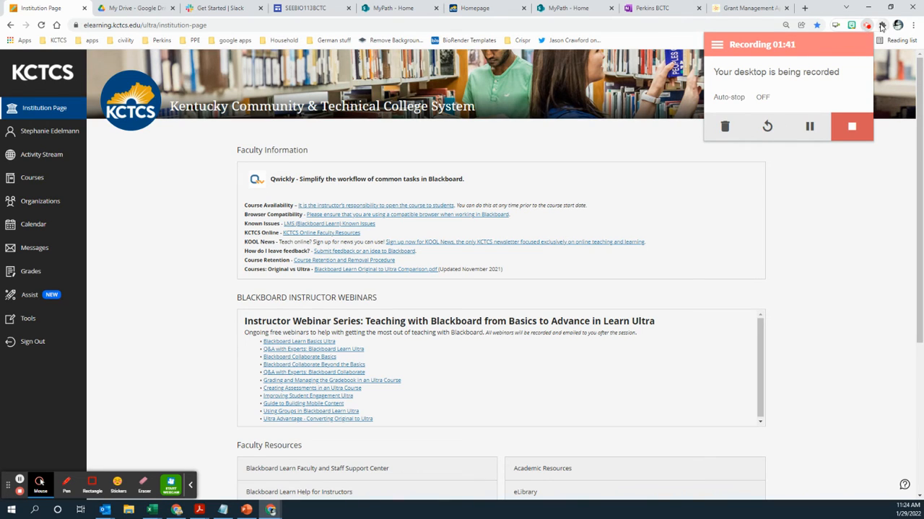
mouse_move(866, 24)
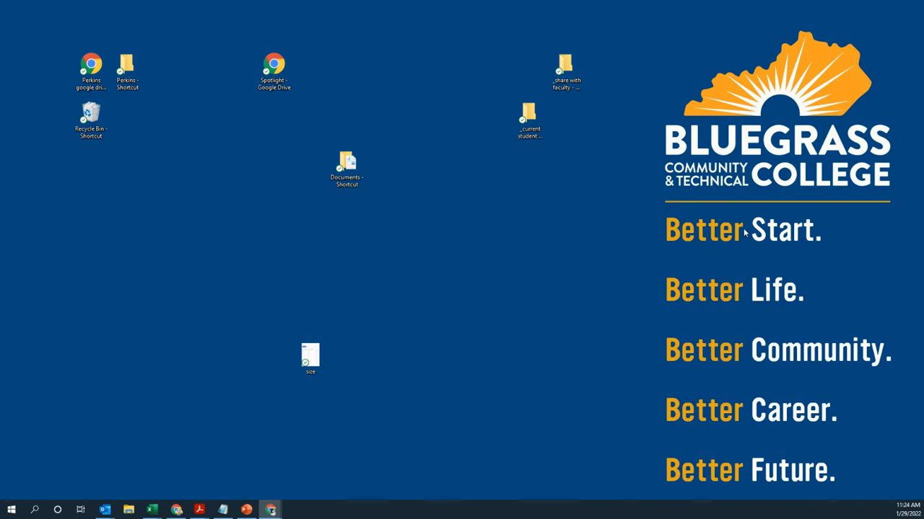
mouse_move(501, 267)
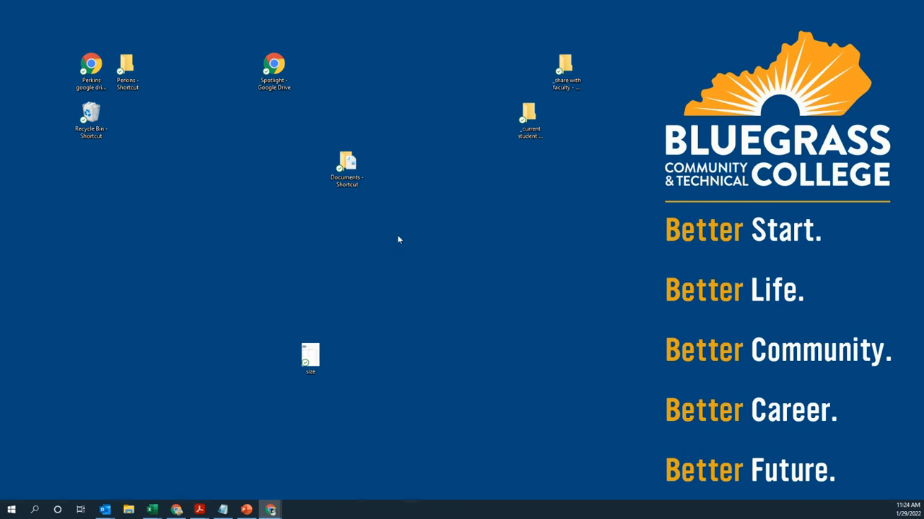
mouse_move(464, 240)
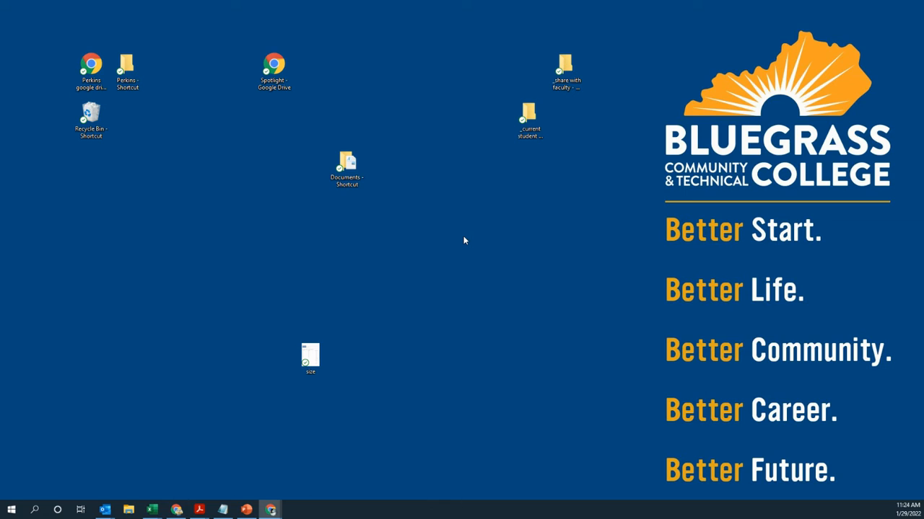
mouse_move(314, 321)
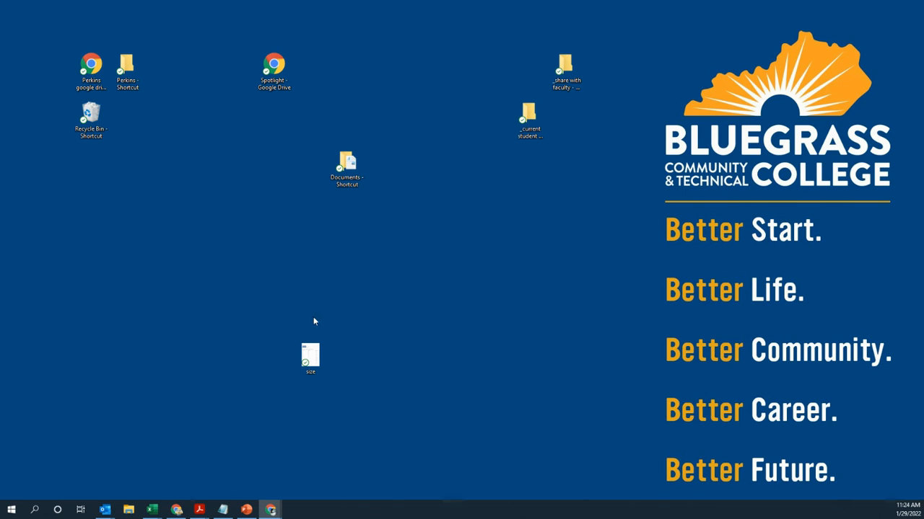
mouse_move(464, 284)
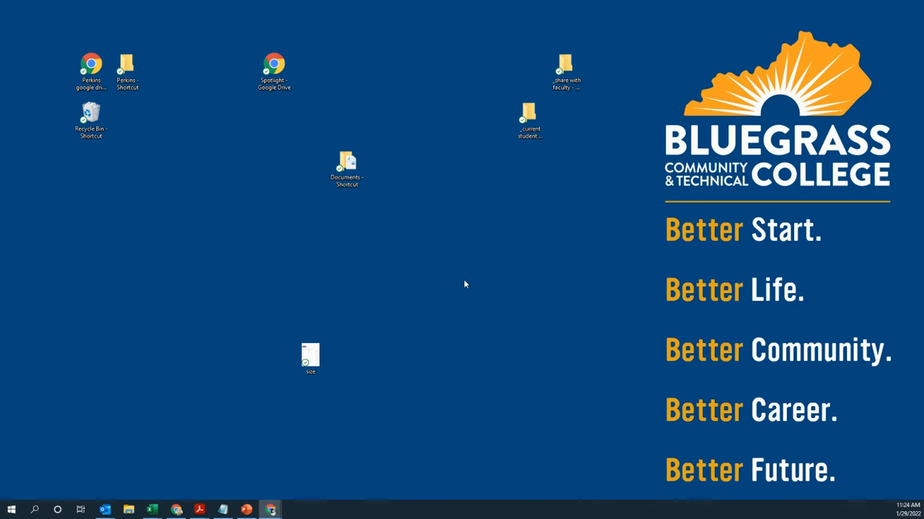